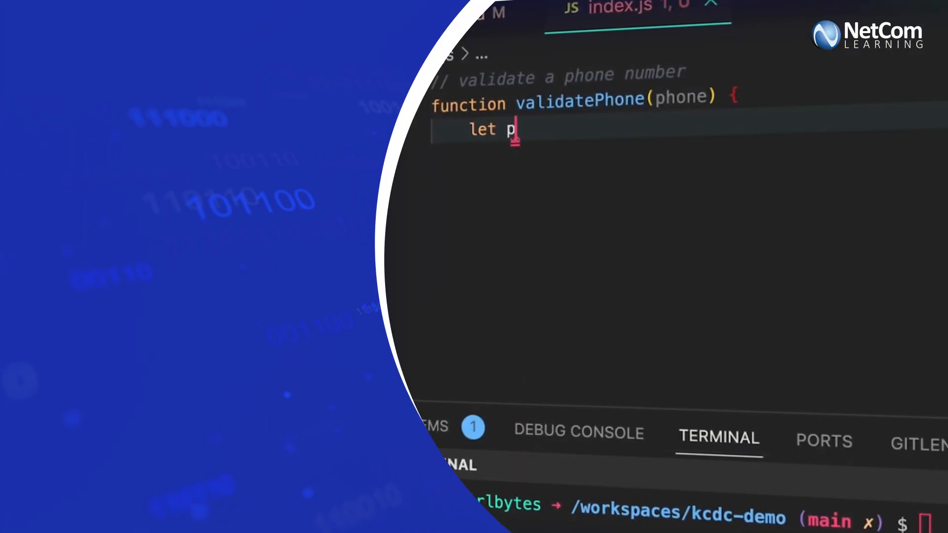
{"action": "type", "text": "attern = /^\\(?([0-9]{3})\\)?[-. ]?([0-9]{3}"}
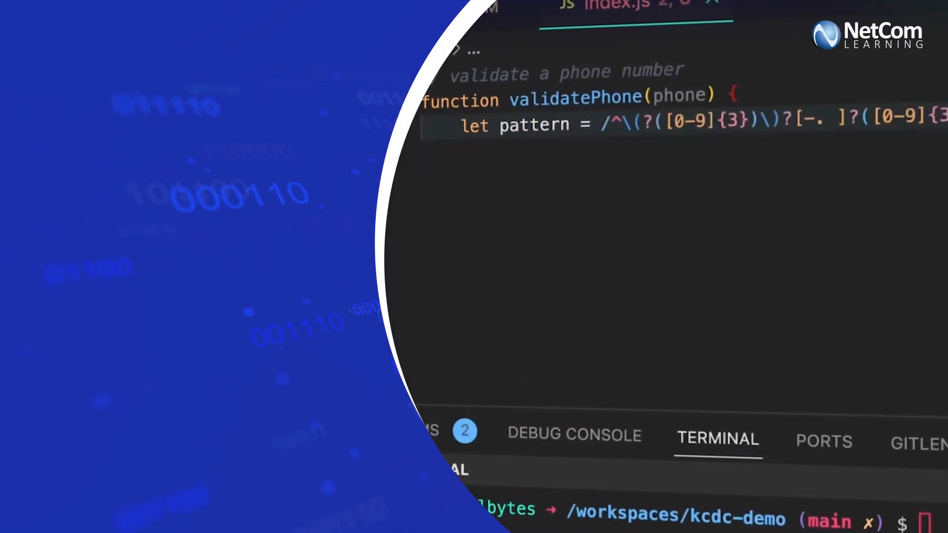